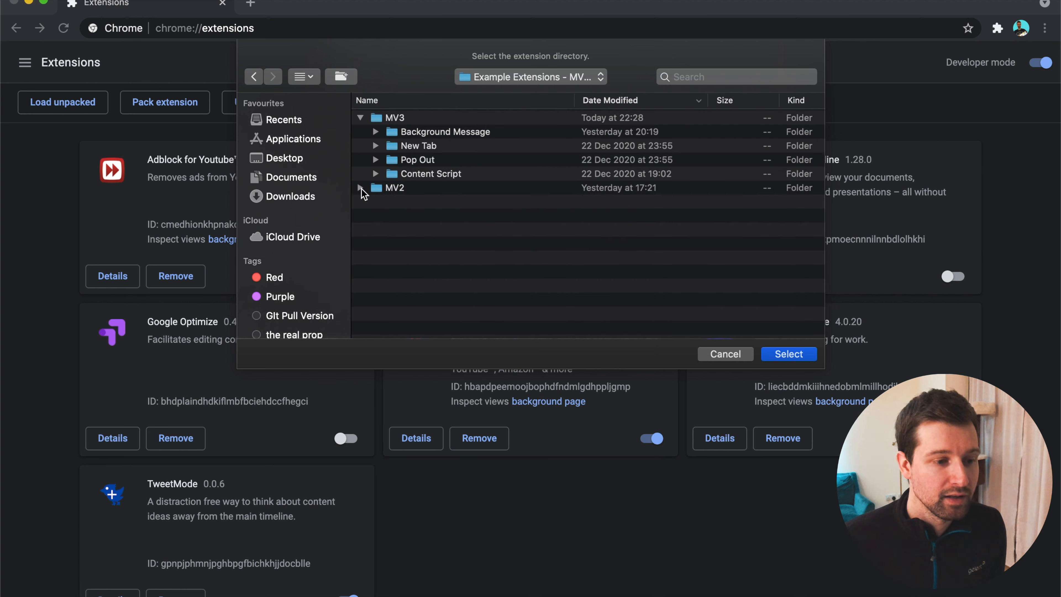
# Load the unpacked MV2 Background Message extension folder into Chrome
pyautogui.click(361, 187)
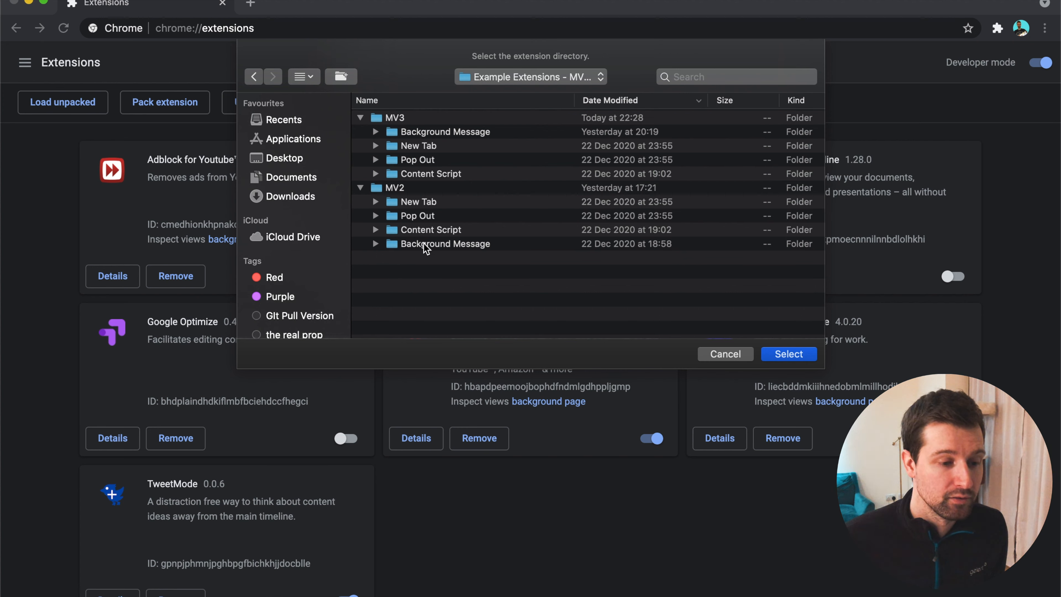
pyautogui.click(444, 244)
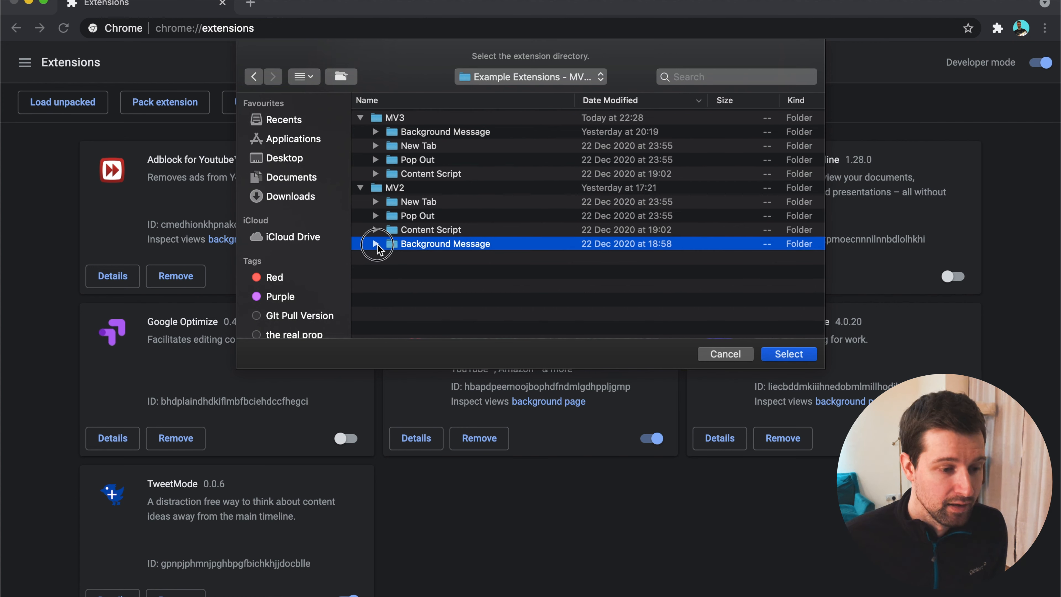
pyautogui.click(376, 243)
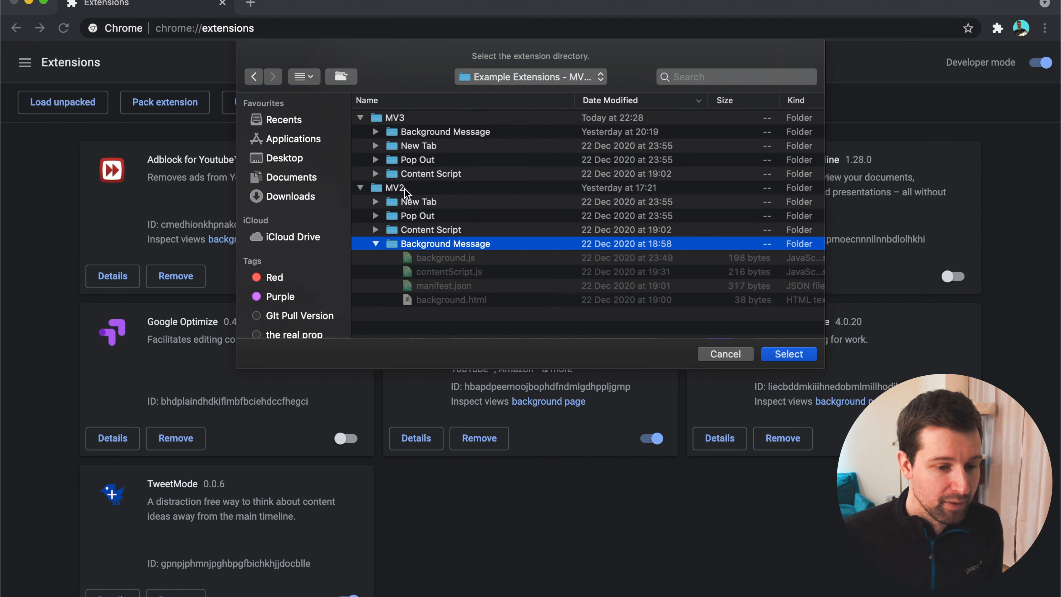
pyautogui.click(787, 353)
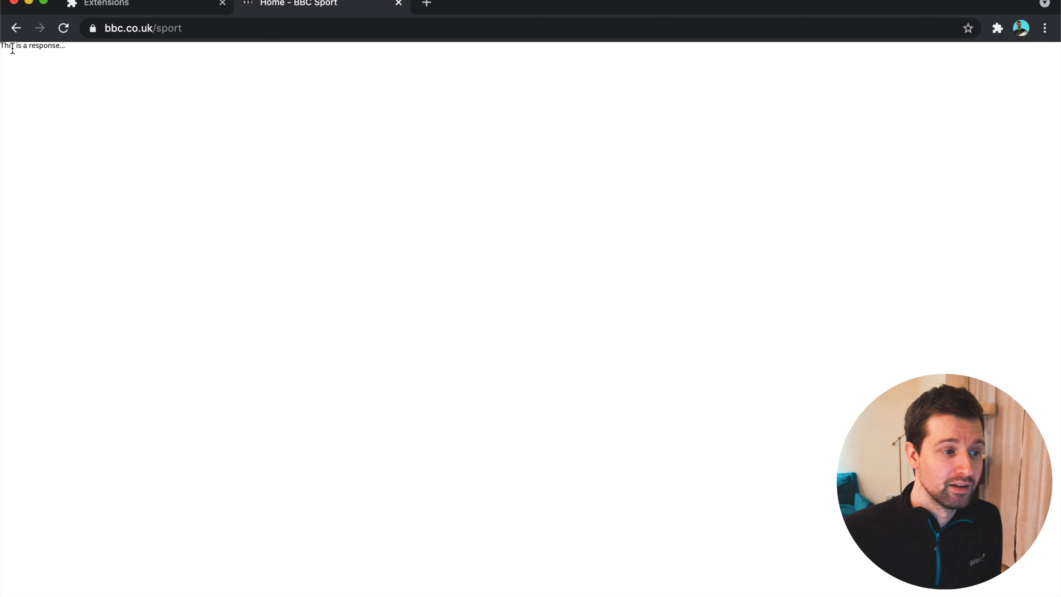
pyautogui.moveTo(12, 46); pyautogui.dragTo(64, 45)
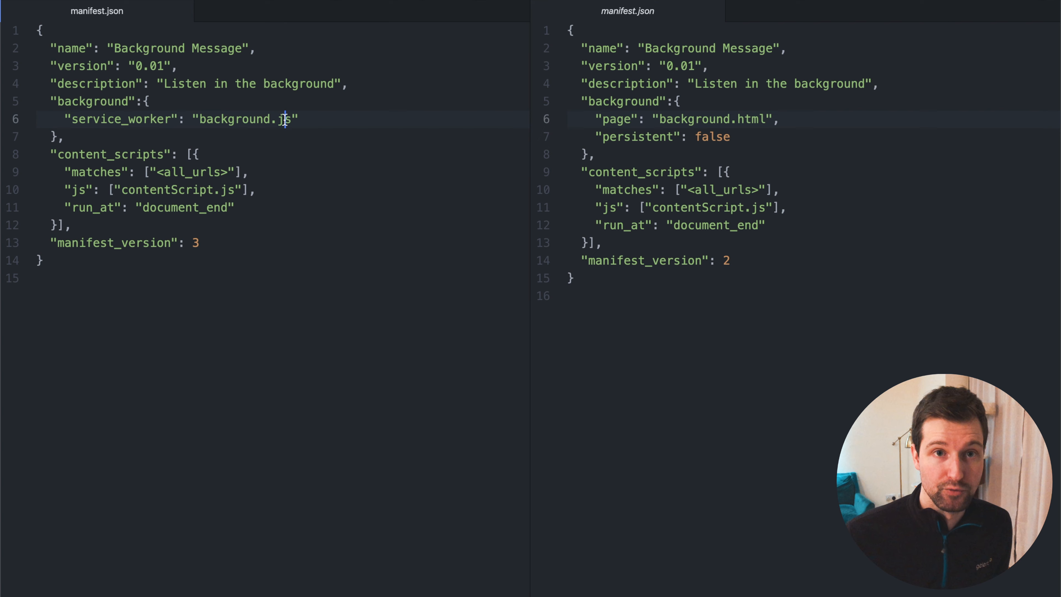
pyautogui.moveTo(9, 304)
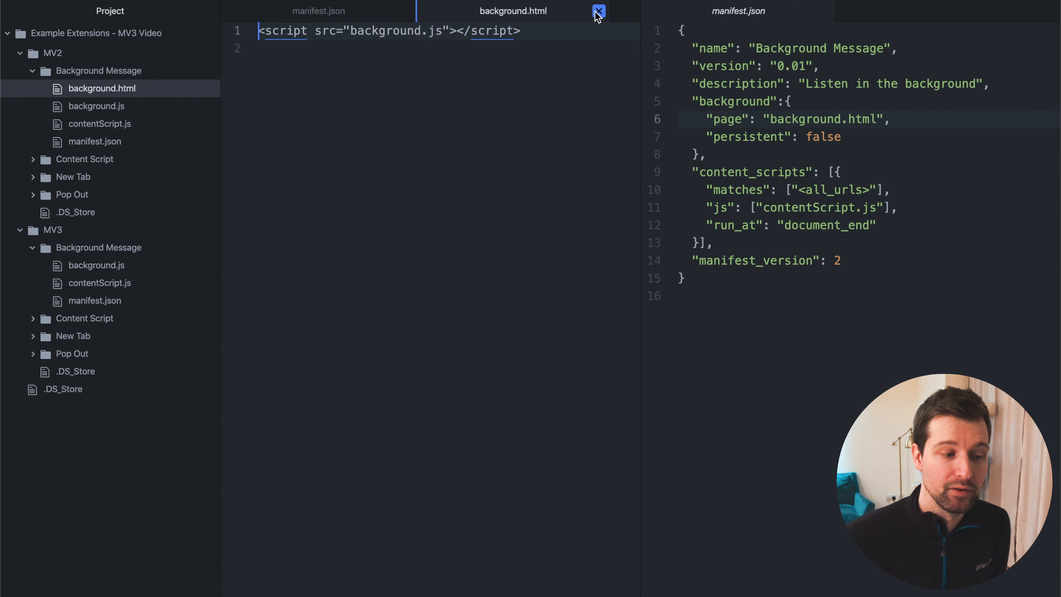
# Close background.html and bring up the MV3 background.js service worker script
pyautogui.click(598, 11)
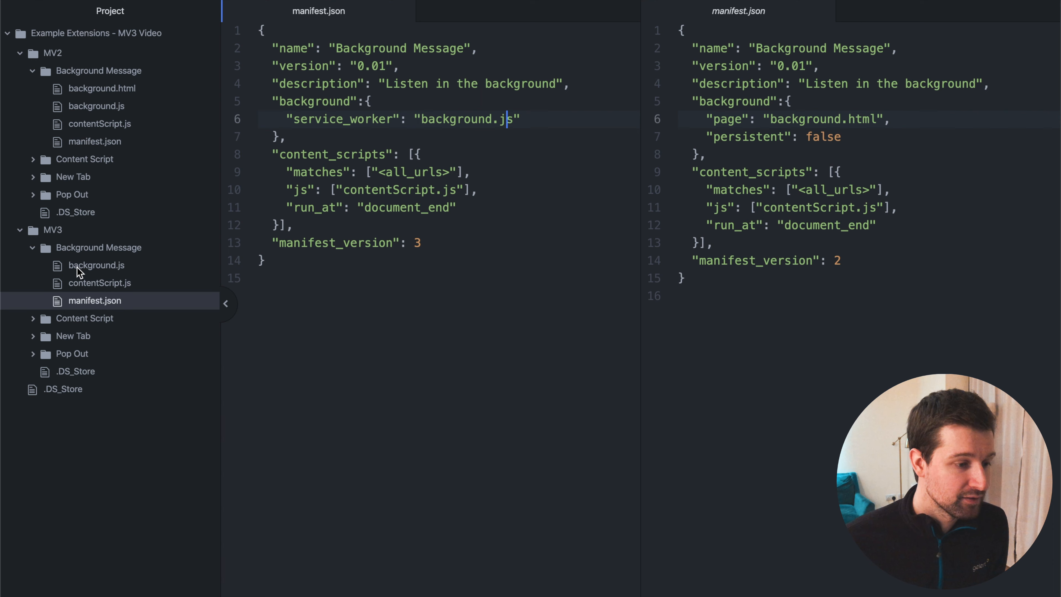
pyautogui.click(97, 264)
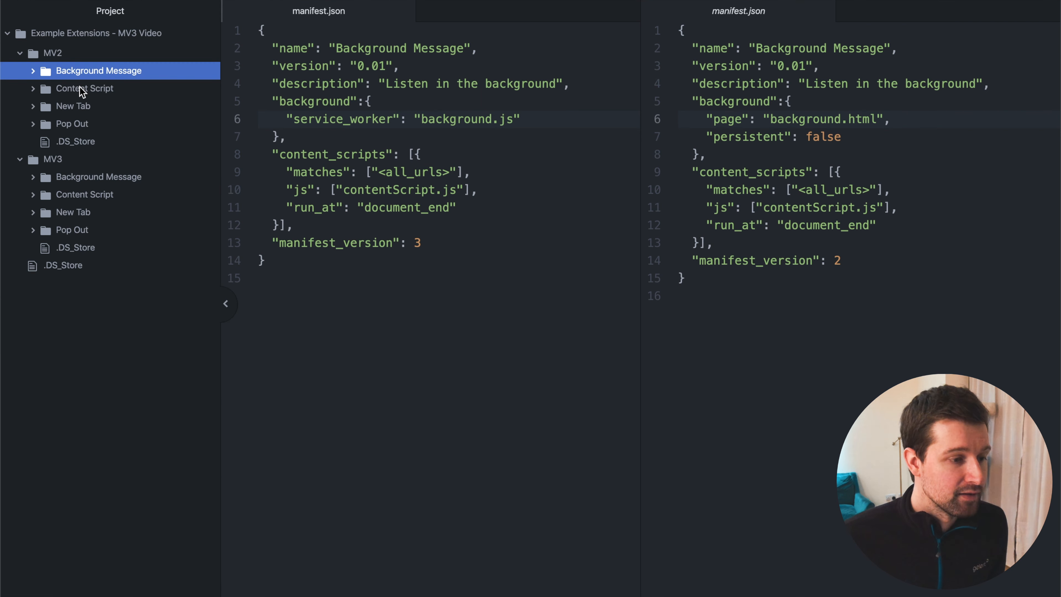
# Expand the MV2 Content Script folder and review the extensions list
pyautogui.click(84, 88)
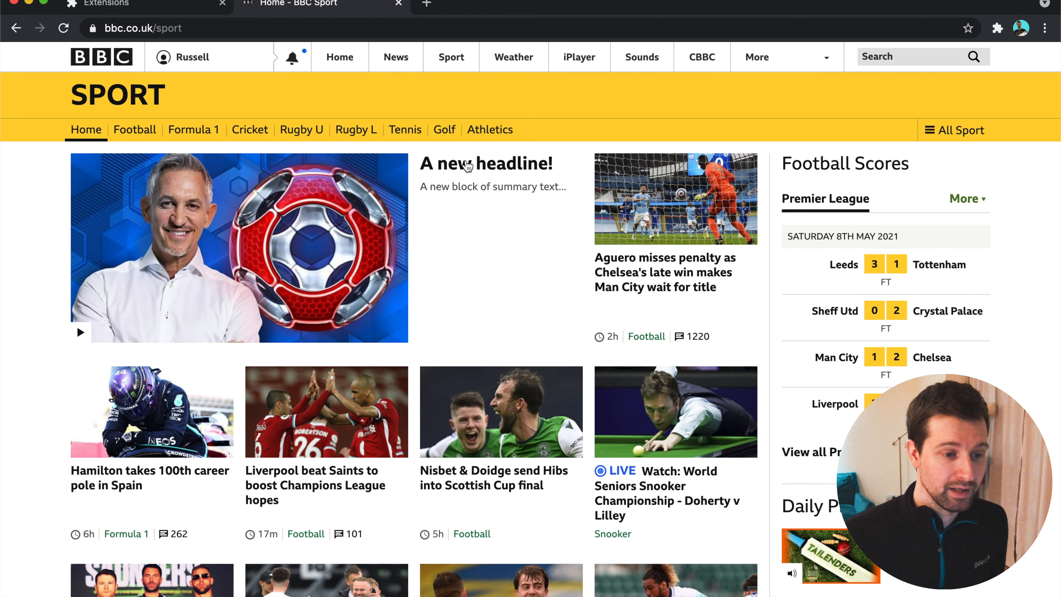
pyautogui.moveTo(492, 192)
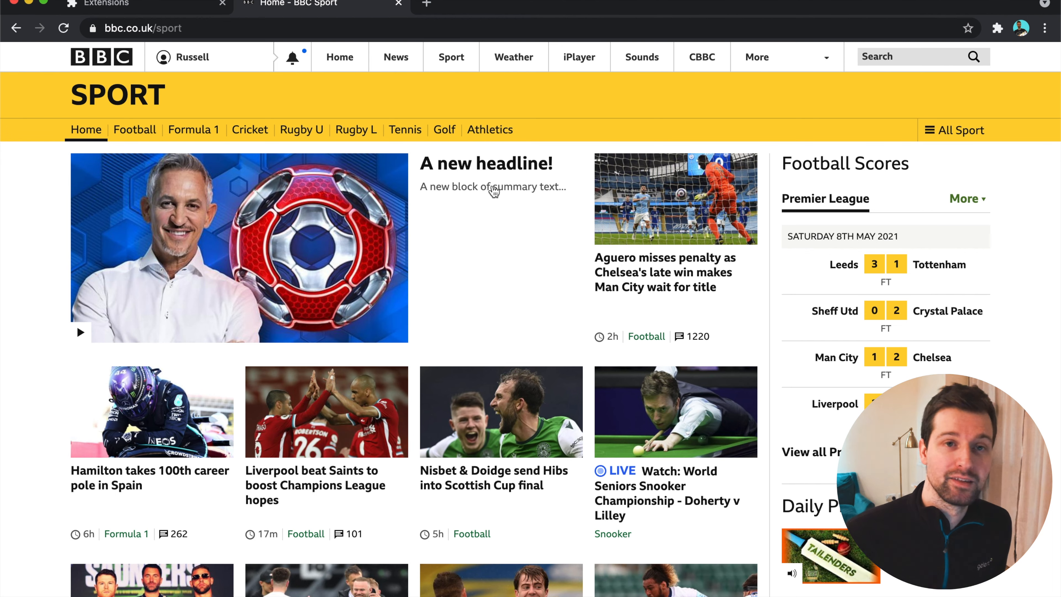
pyautogui.scroll(-3)
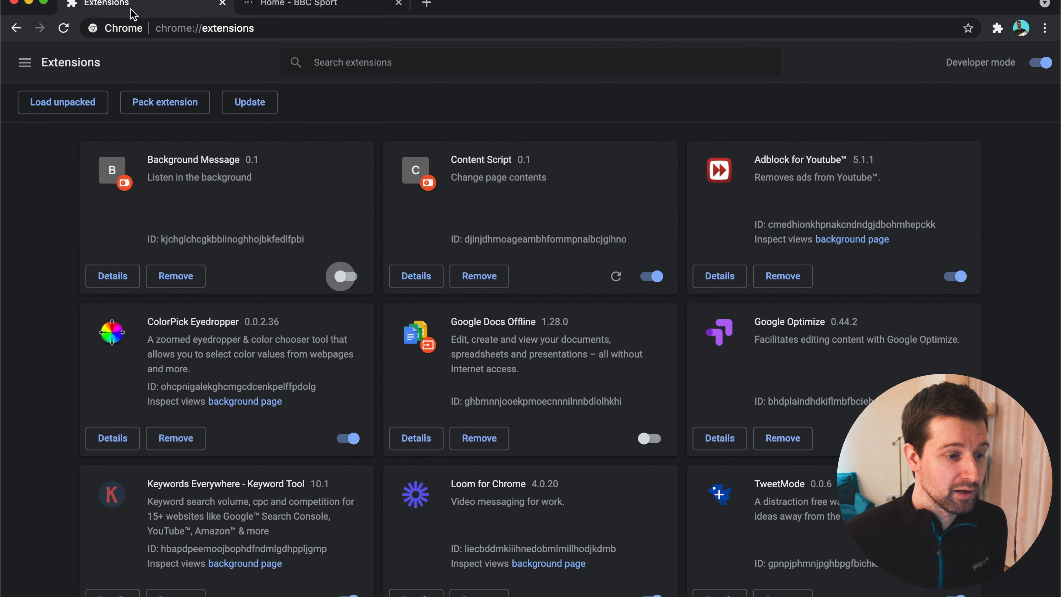
# Disable the old Content Script and load the unpacked MV3 Content Script (BBC Sport) extension
pyautogui.click(650, 277)
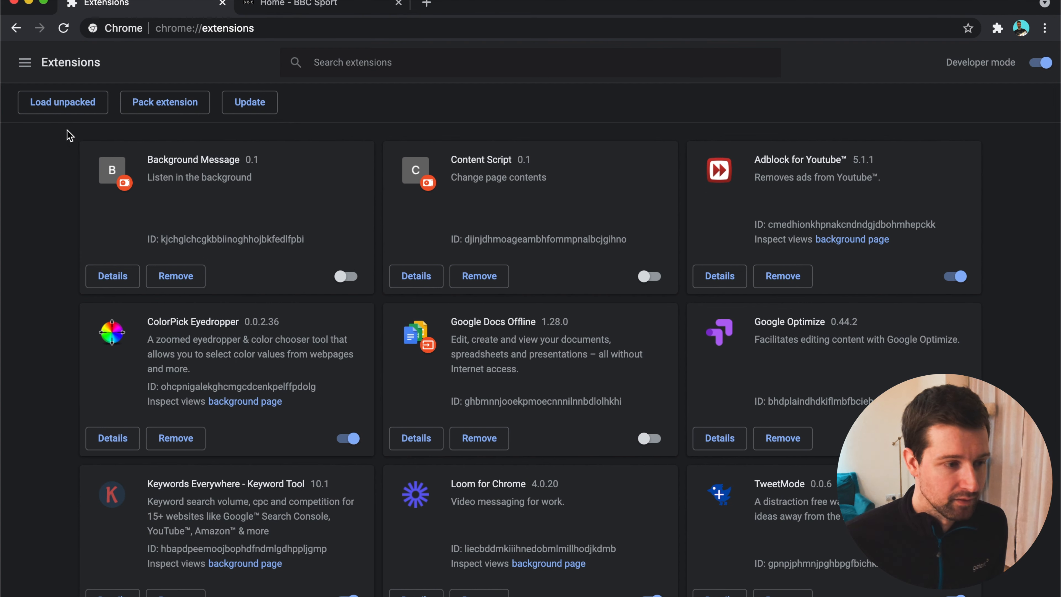
pyautogui.click(62, 102)
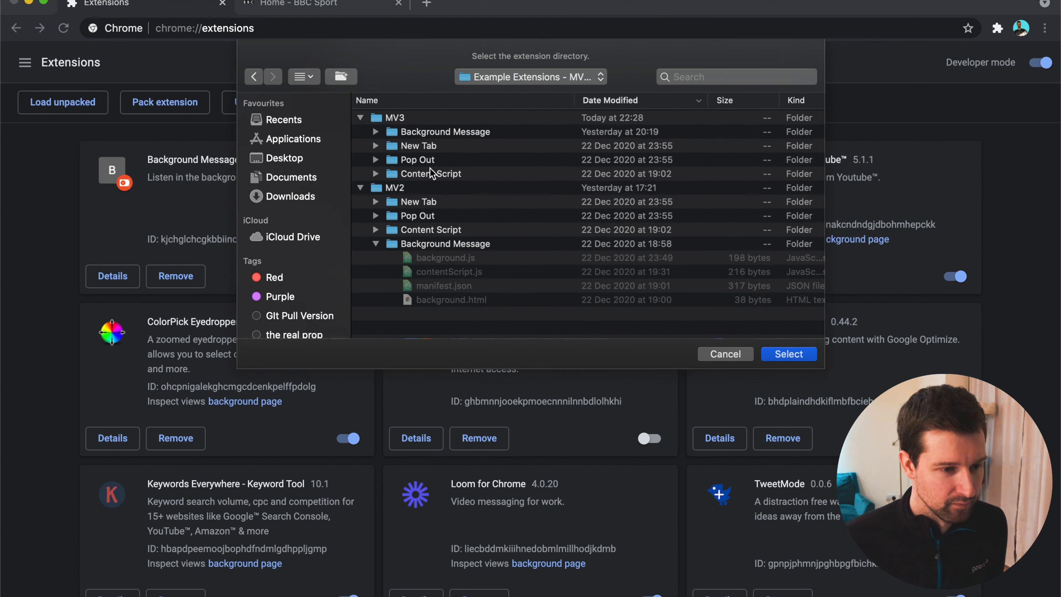
pyautogui.click(788, 354)
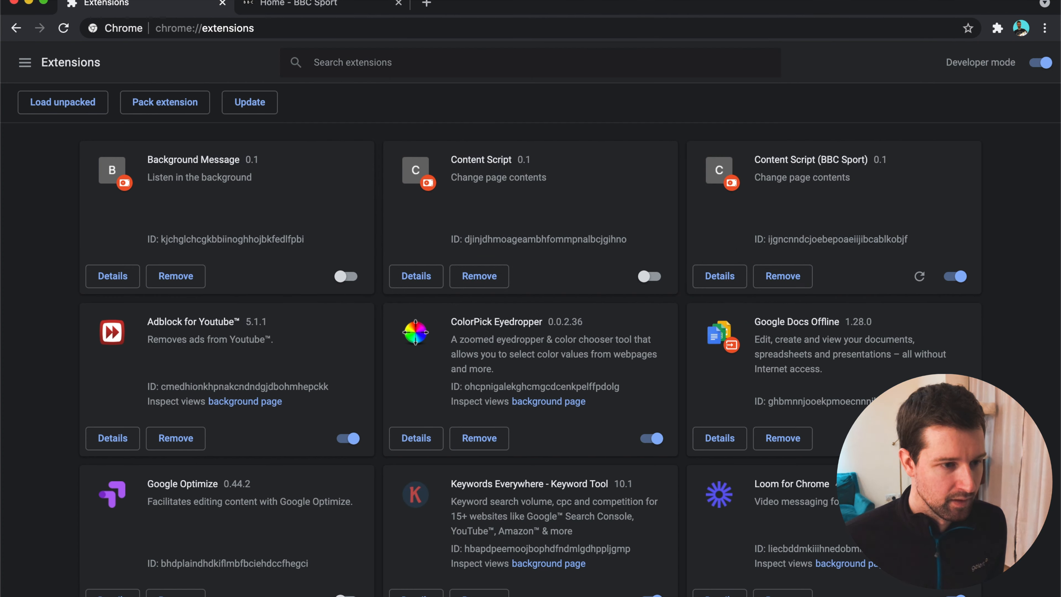
pyautogui.click(298, 5)
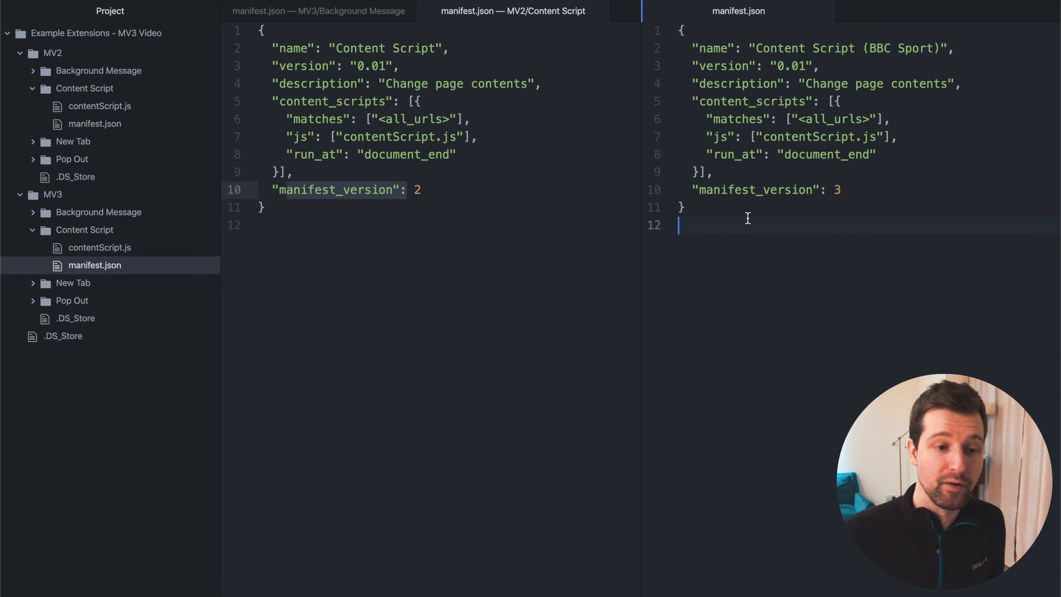
# Show the MV2 Content Script manifest.json beside the MV3 version-3 manifest
pyautogui.click(100, 265)
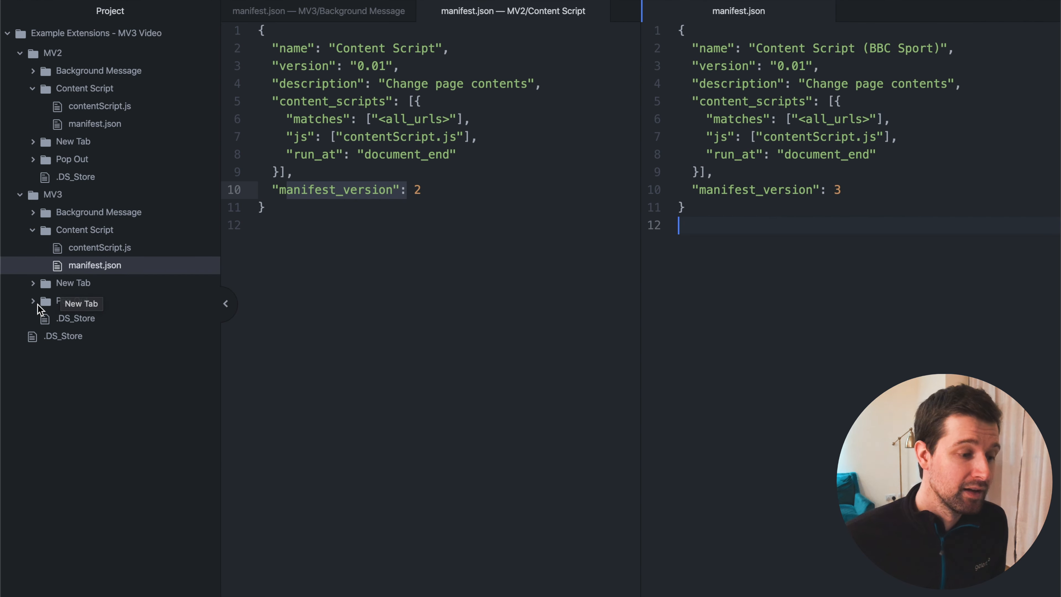
pyautogui.moveTo(63, 301)
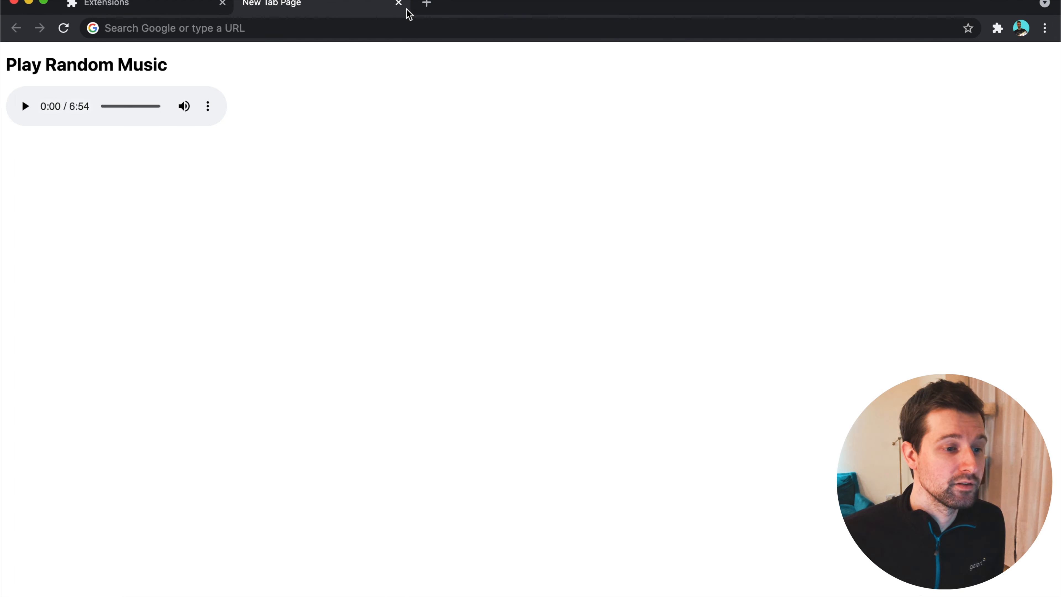
# Check a new tab shows the Play Random Music page and start its audio player
pyautogui.click(426, 6)
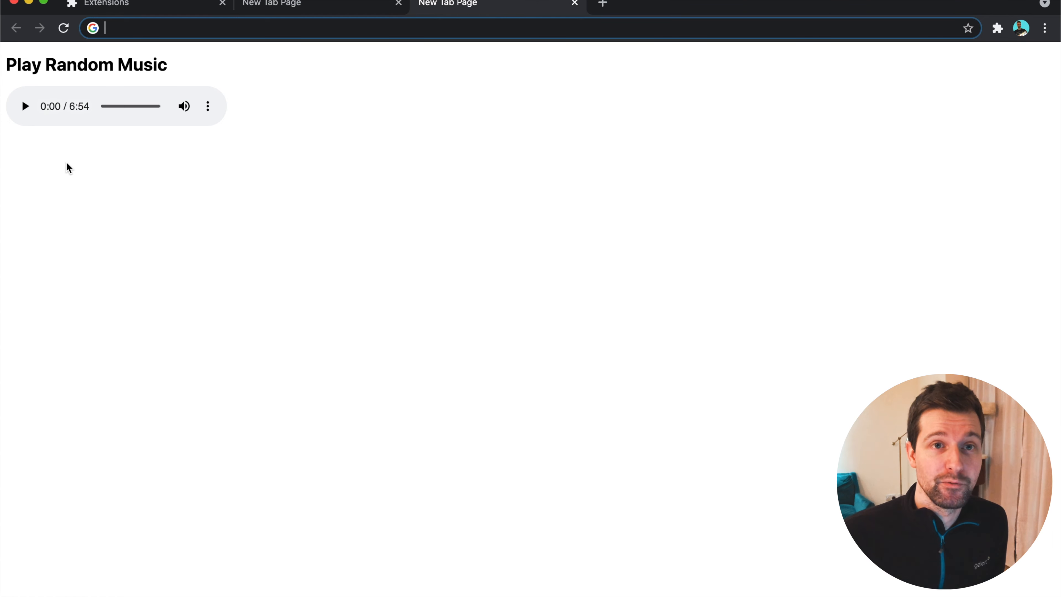
pyautogui.moveTo(25, 106)
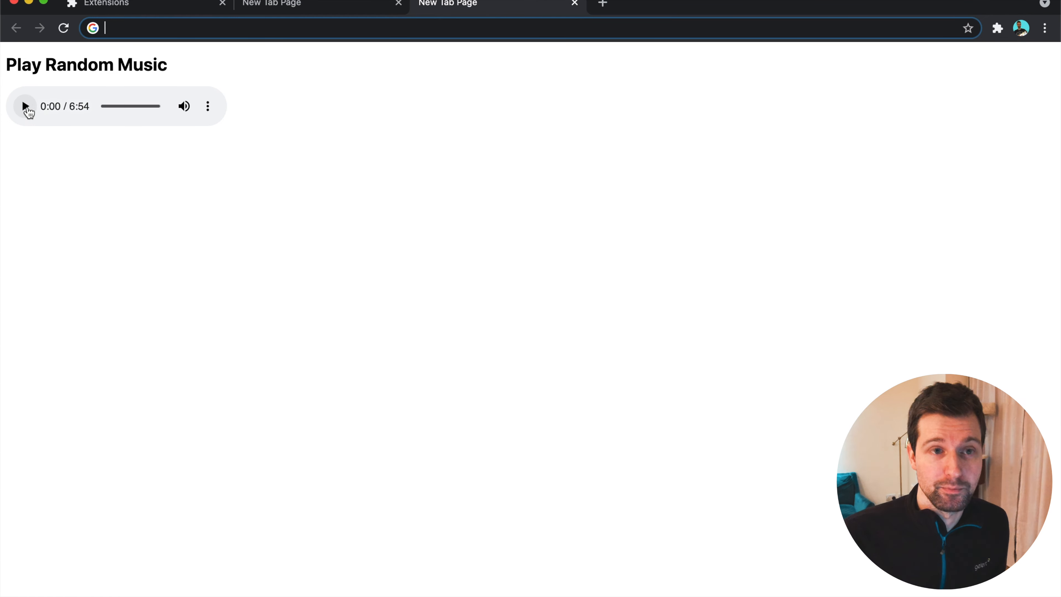
pyautogui.click(574, 4)
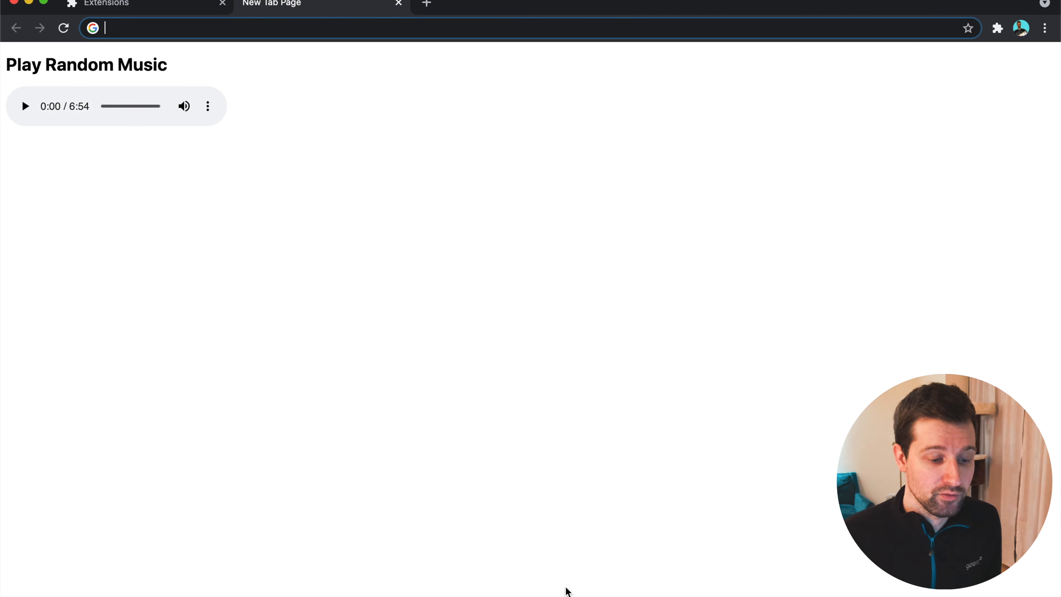
pyautogui.click(522, 583)
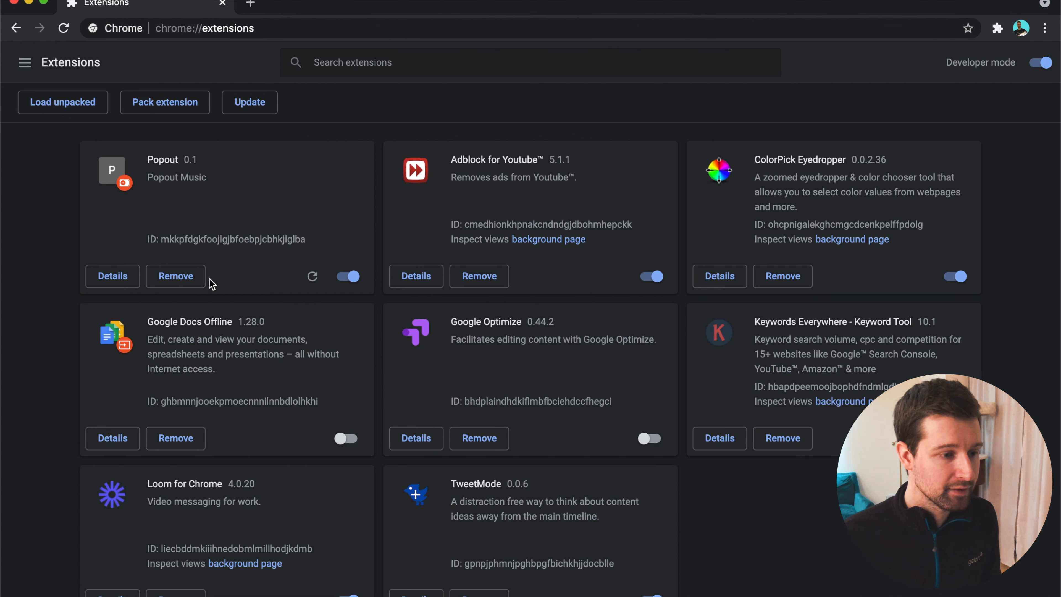
# Start music from the Popout extension's popup and show the MV3 Pop Out manifest
pyautogui.click(996, 27)
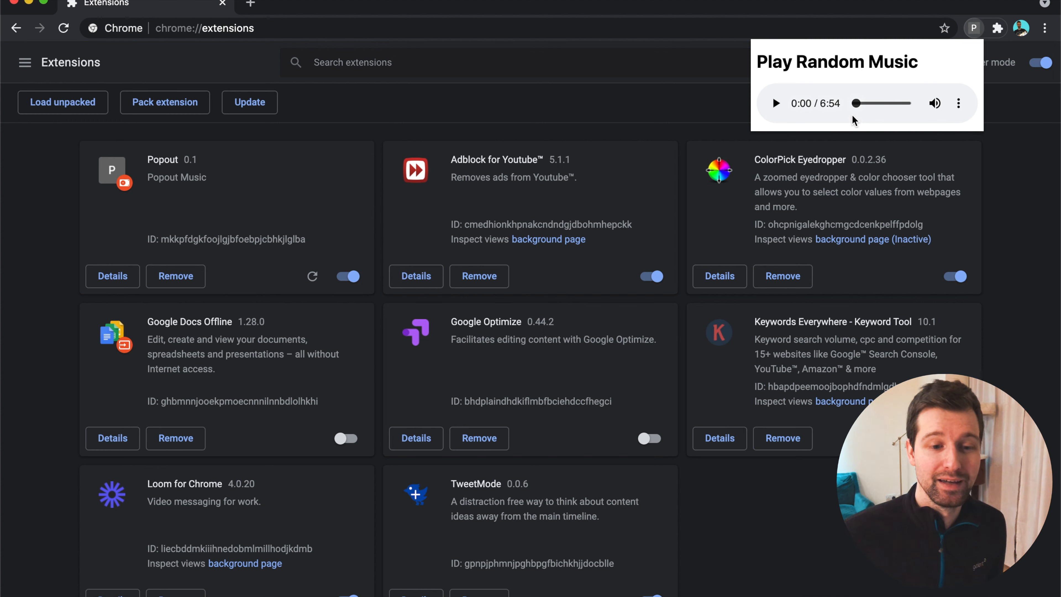
pyautogui.click(775, 103)
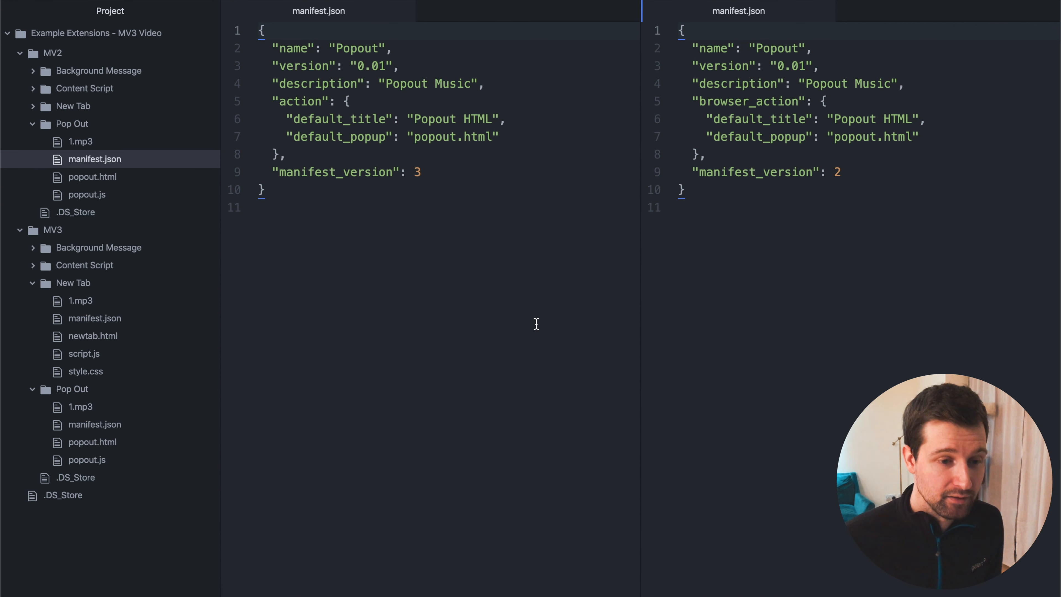
pyautogui.click(95, 424)
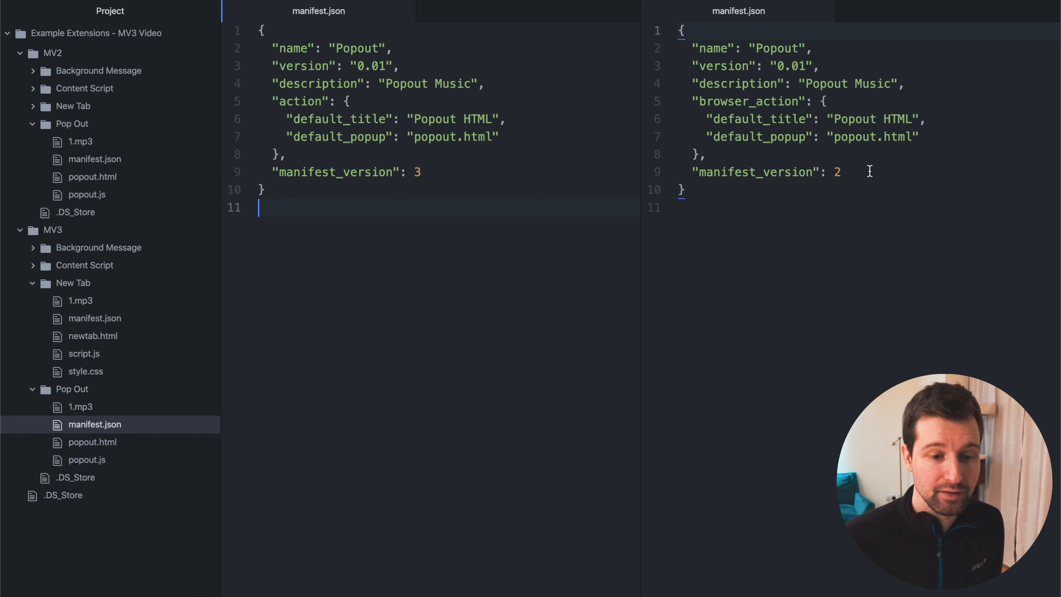